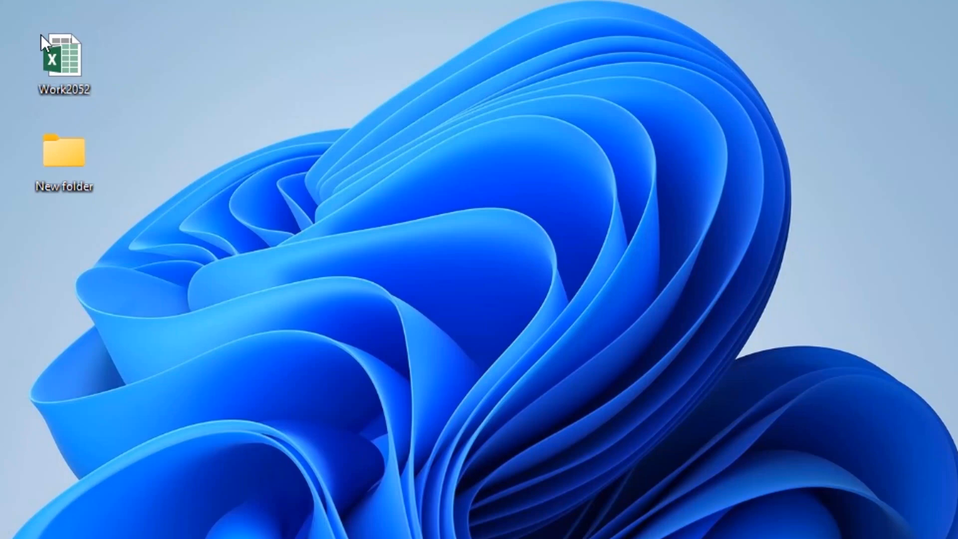
Bring up the Work2052 file's right-click menu and expand it to the full classic menu, twice.
right_click(63, 153)
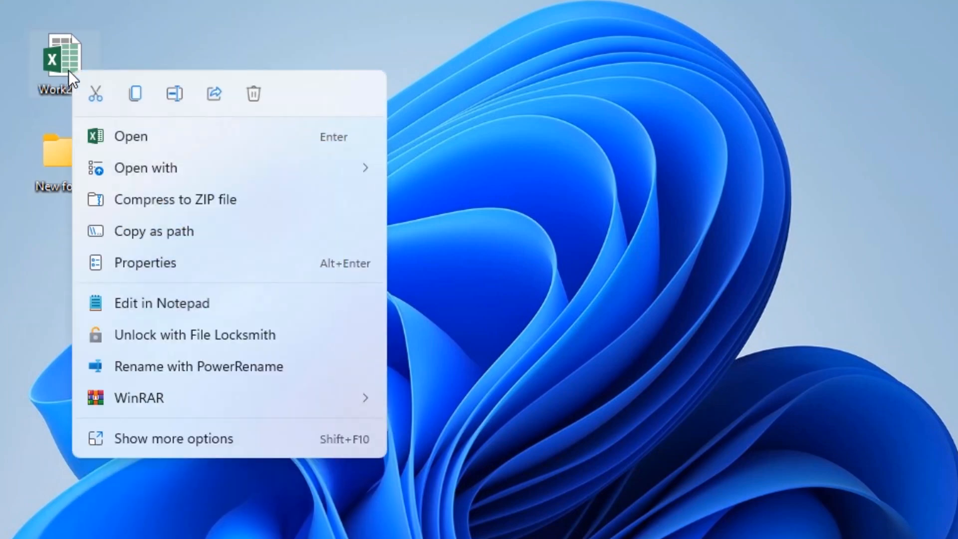
click(174, 438)
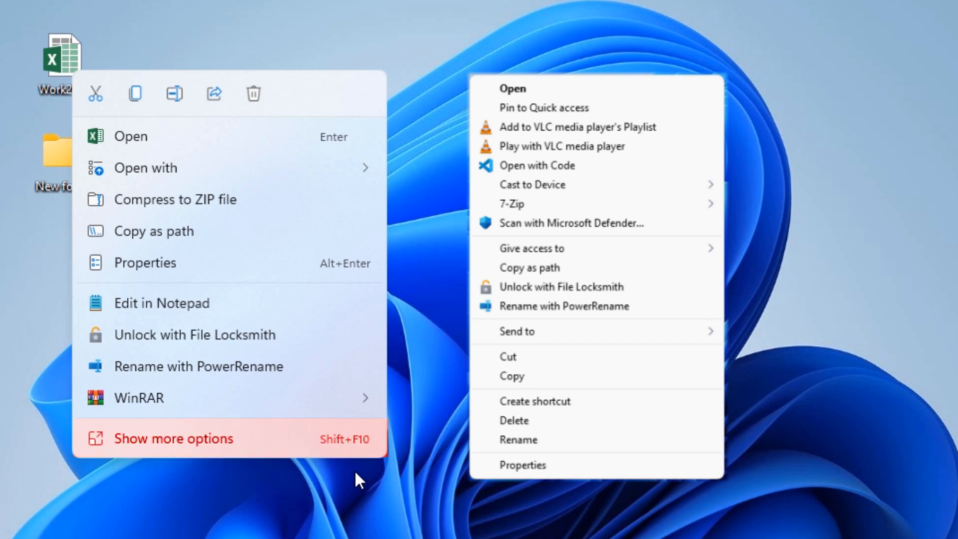
mouse_move(357, 480)
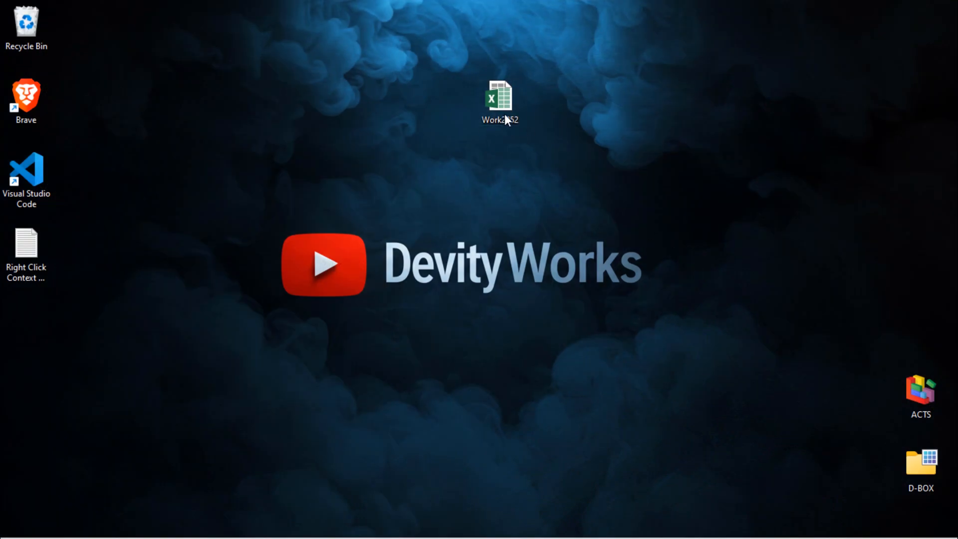
right_click(499, 98)
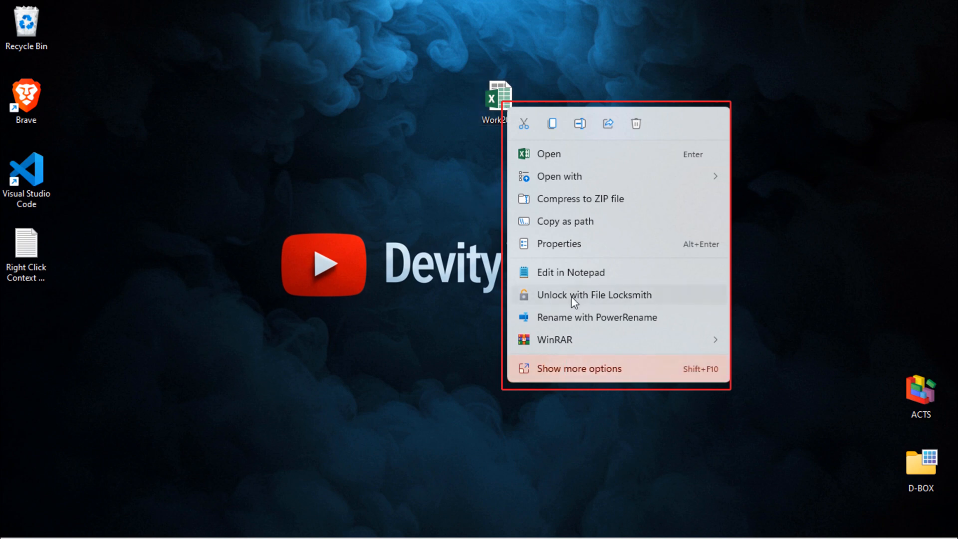
mouse_move(562, 374)
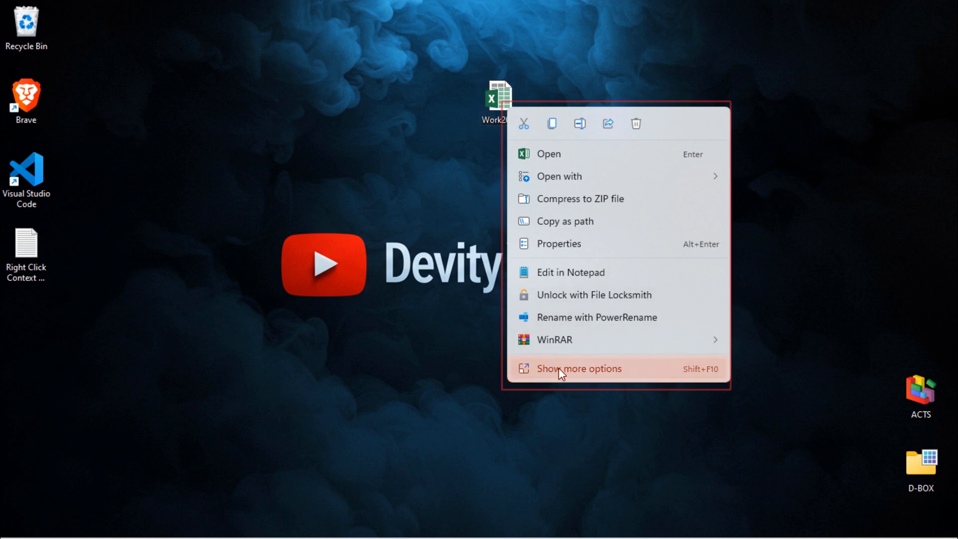
click(578, 368)
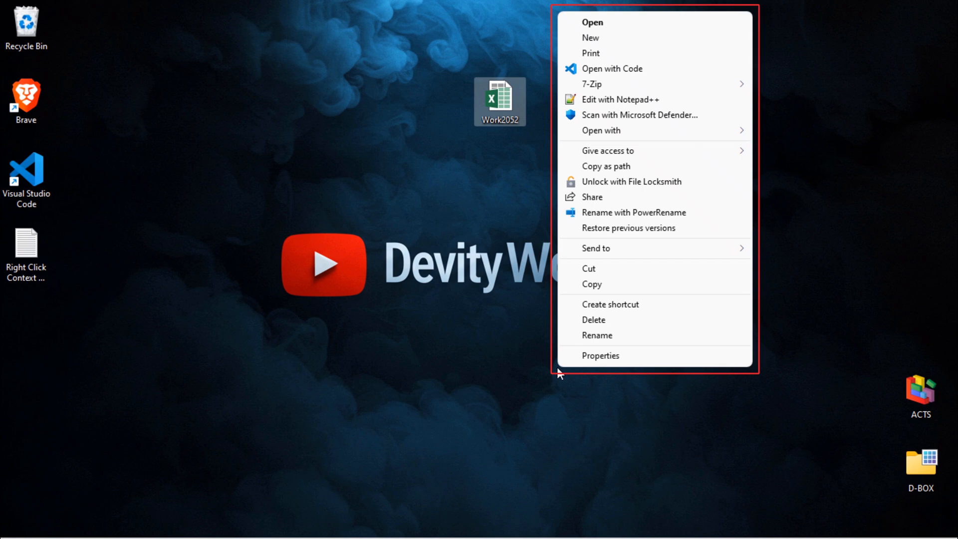
mouse_move(654, 248)
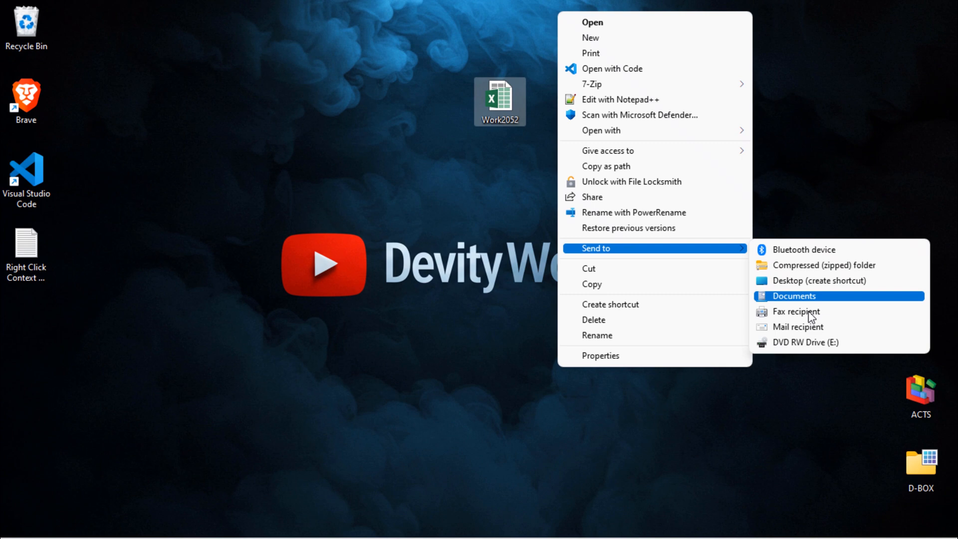
mouse_move(724, 255)
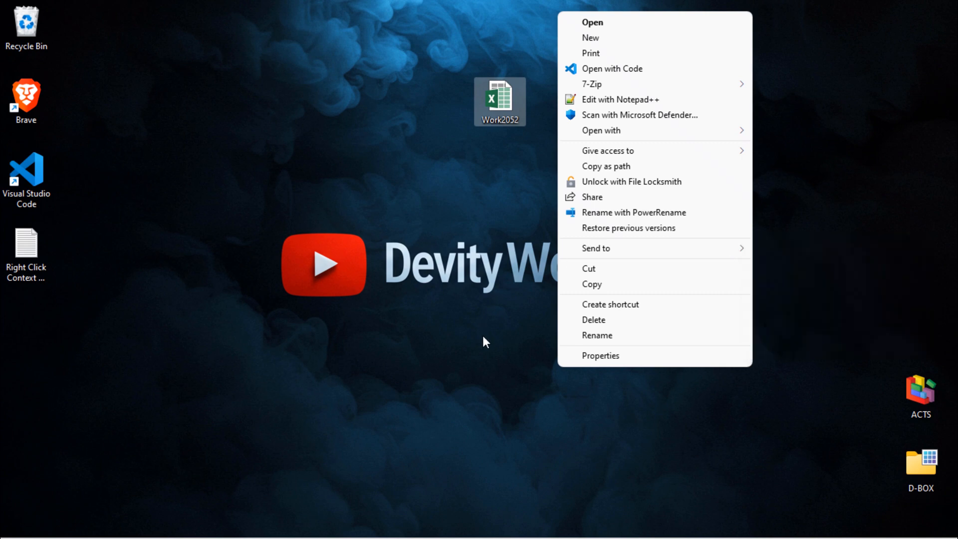
Dismiss the menu, open the Right Click Context Menu.txt notes, and start an administrator Command Prompt.
click(495, 345)
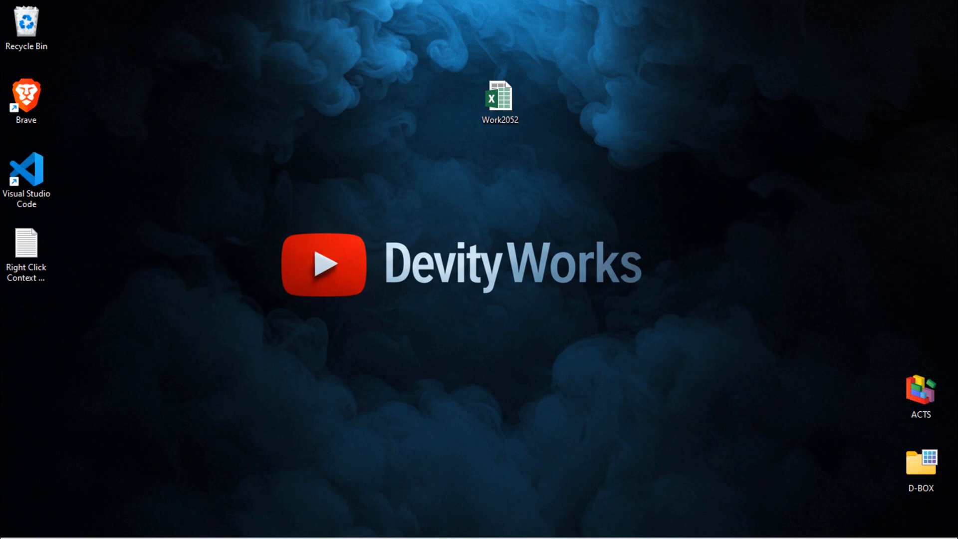
double_click(26, 245)
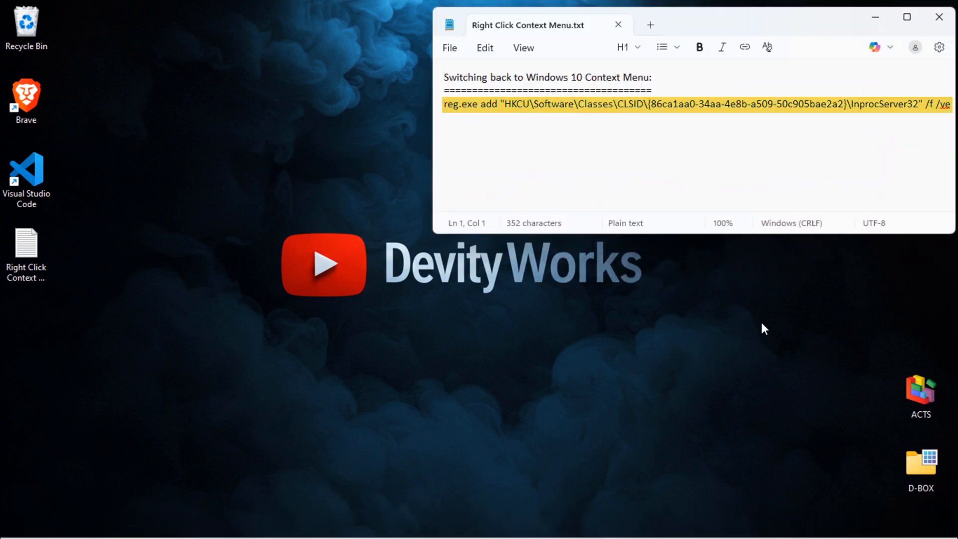
mouse_move(799, 111)
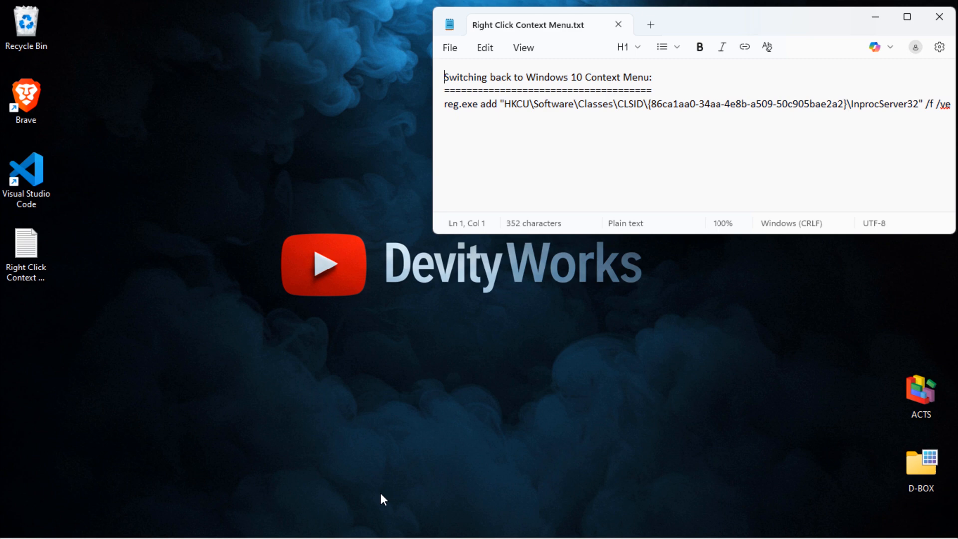
click(341, 523)
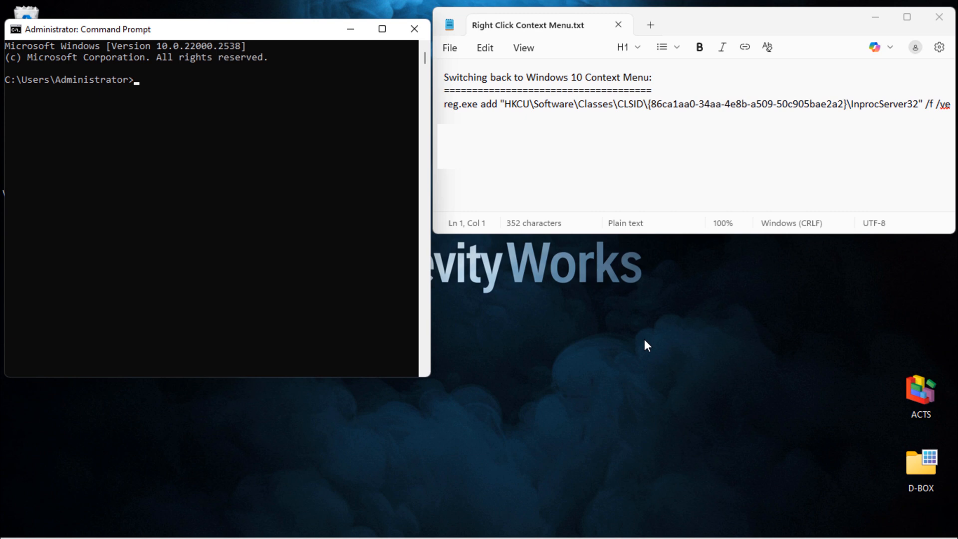
Copy the reg.exe add command for CLSID {86ca1aa0-…} into the admin Command Prompt and run it.
drag(445, 103, 724, 103)
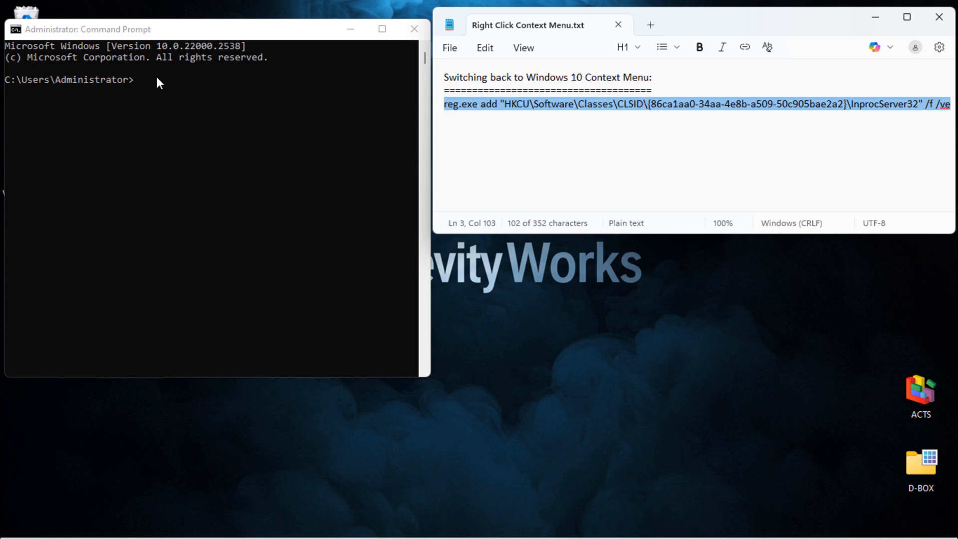
text(reg.exe add "HKCU\Software\Classes\CLSID\{86ca1aa0-34aa-4e8b-a509-50c905bae2a2}\InprocServer32" /f /ve)
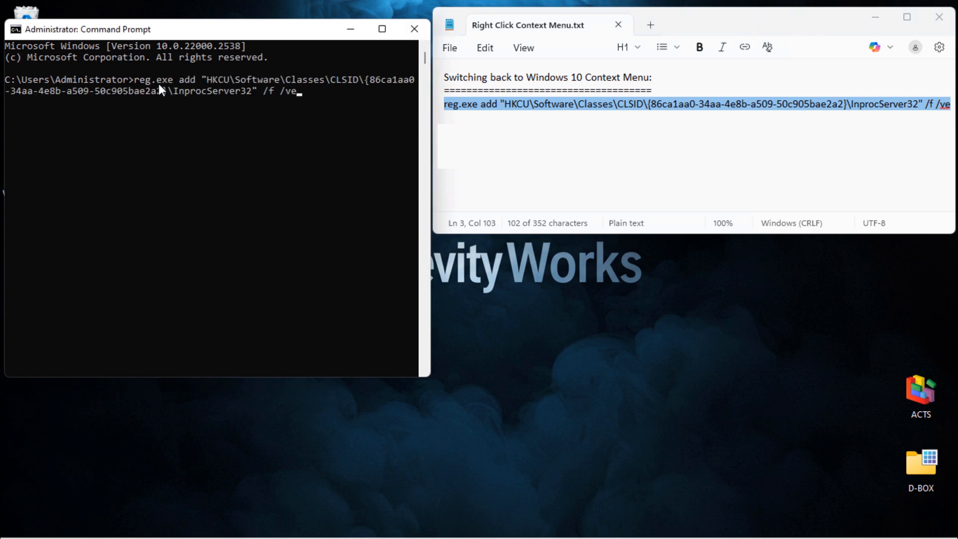
mouse_move(201, 152)
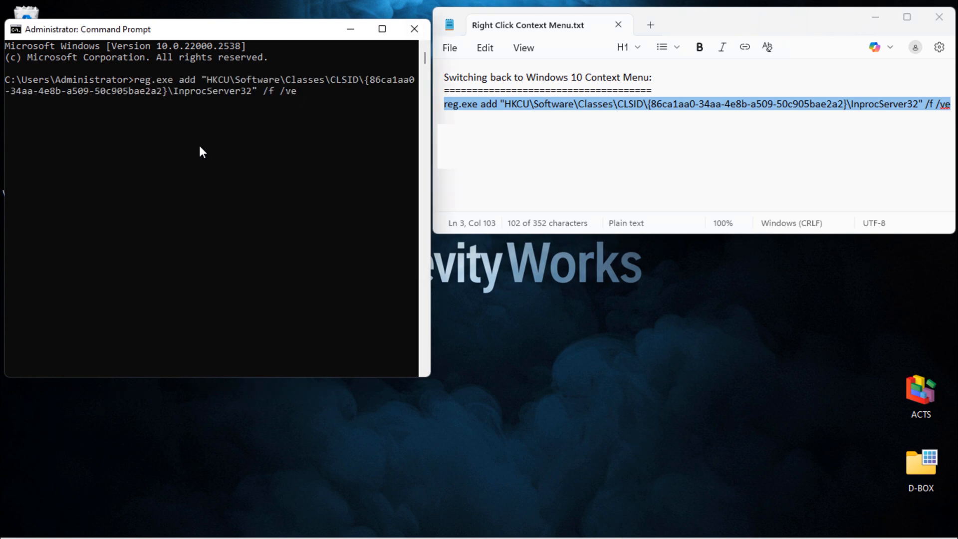
key(enter)
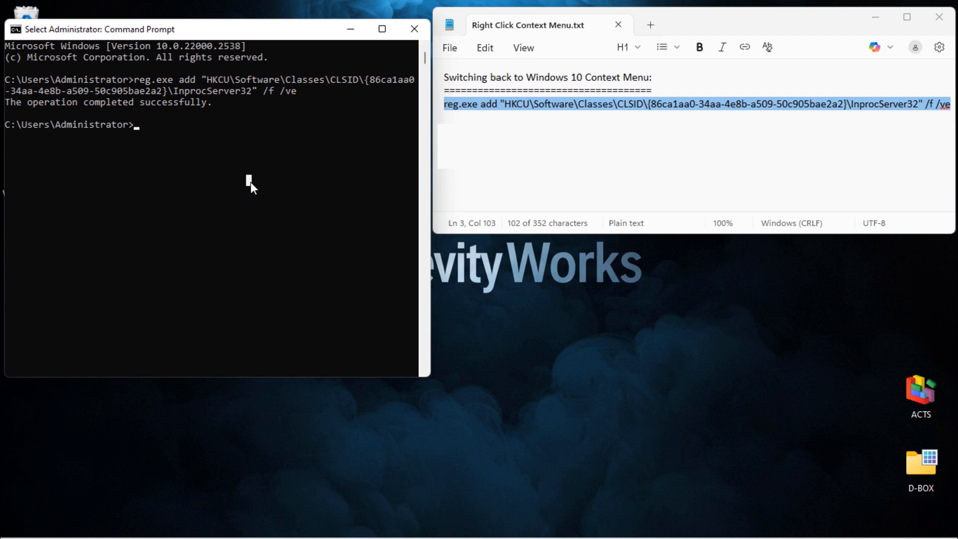
mouse_move(353, 151)
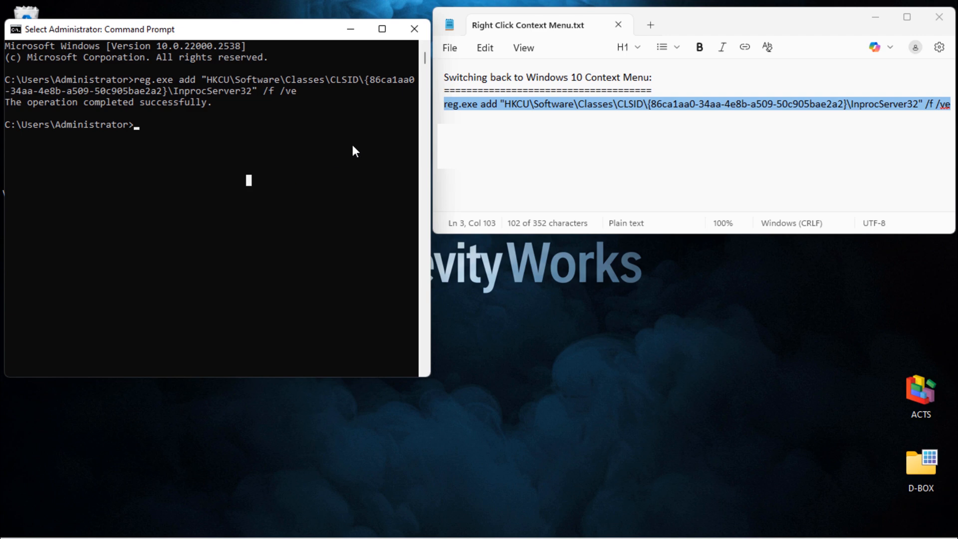
mouse_move(416, 78)
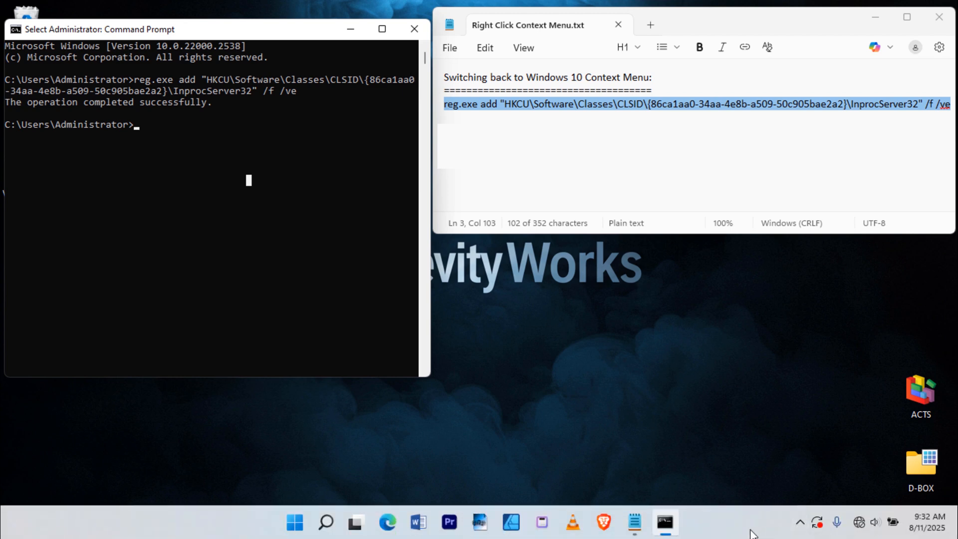
Launch Task Manager by searching 'taskma' in Windows search.
right_click(752, 534)
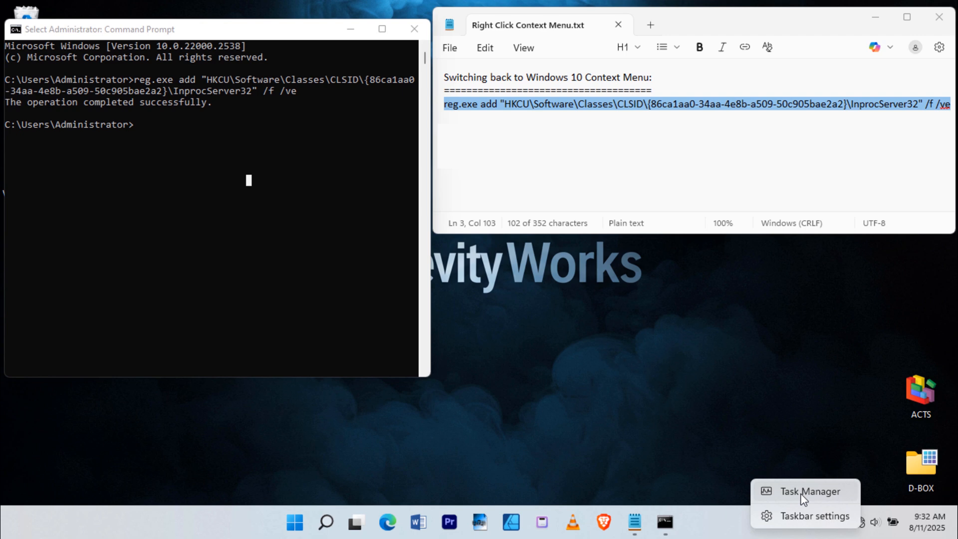
click(326, 523)
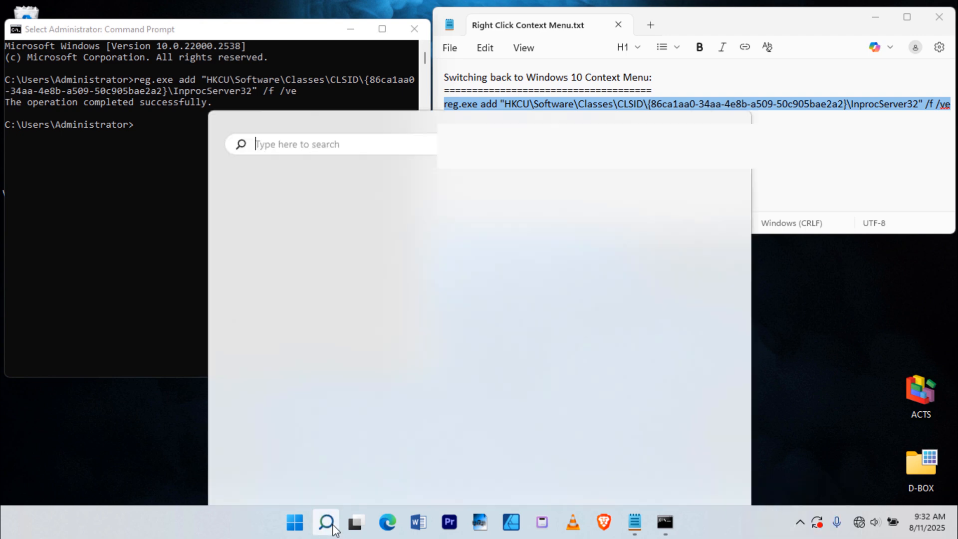
text(taskma)
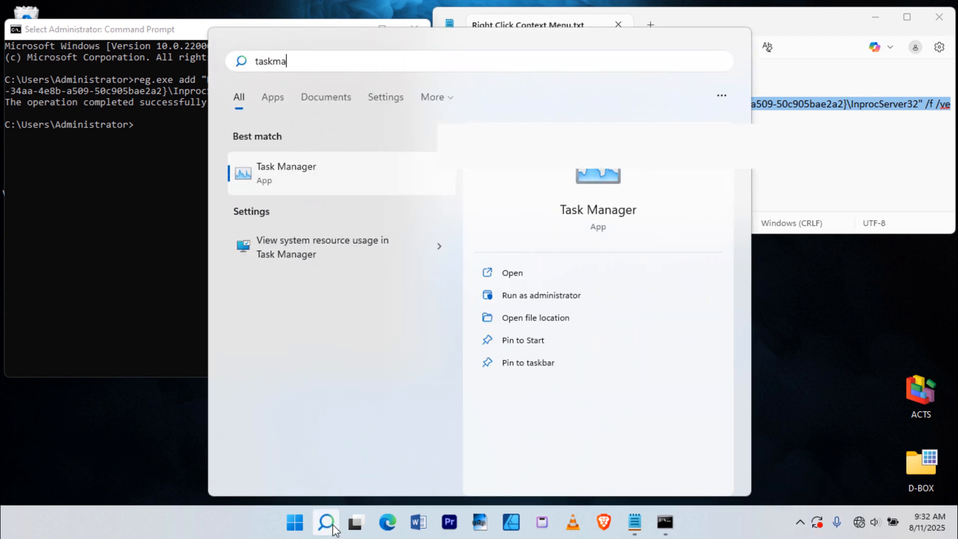
click(286, 172)
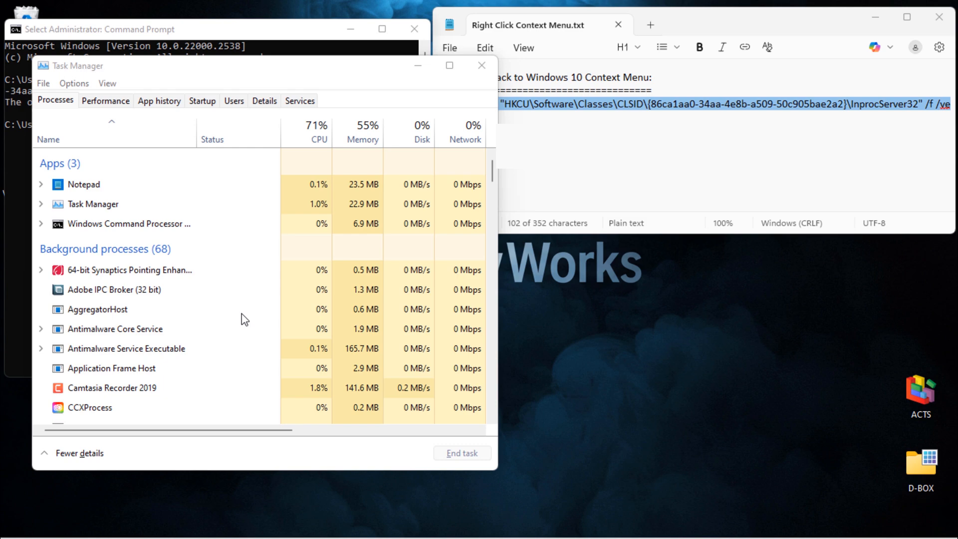
Scroll to the Windows Explorer process and restart it.
scroll(down, 3)
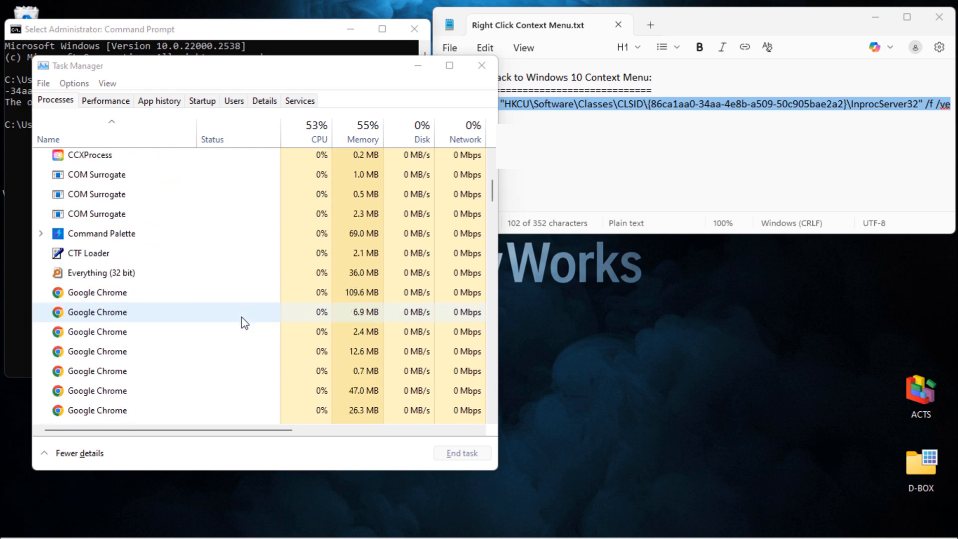
scroll(down, 3)
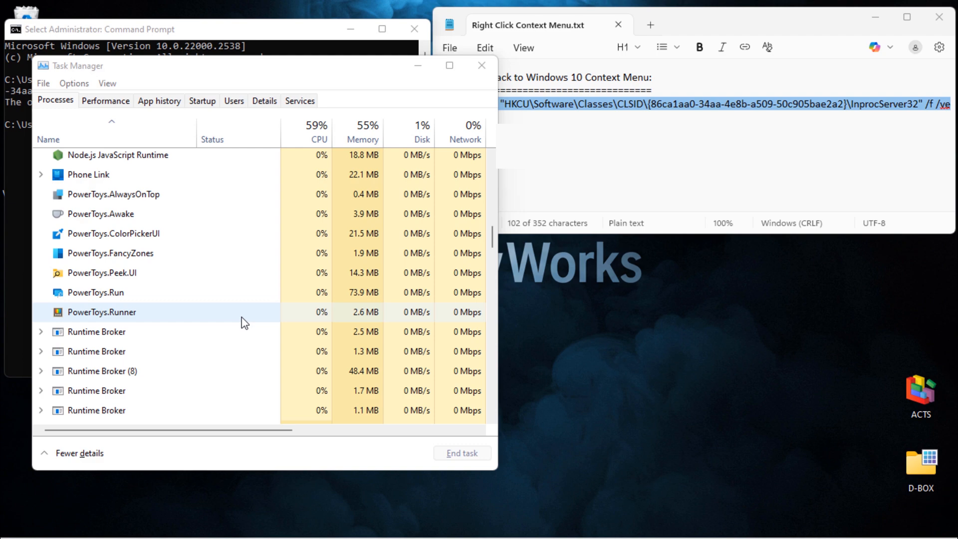
scroll(down, 3)
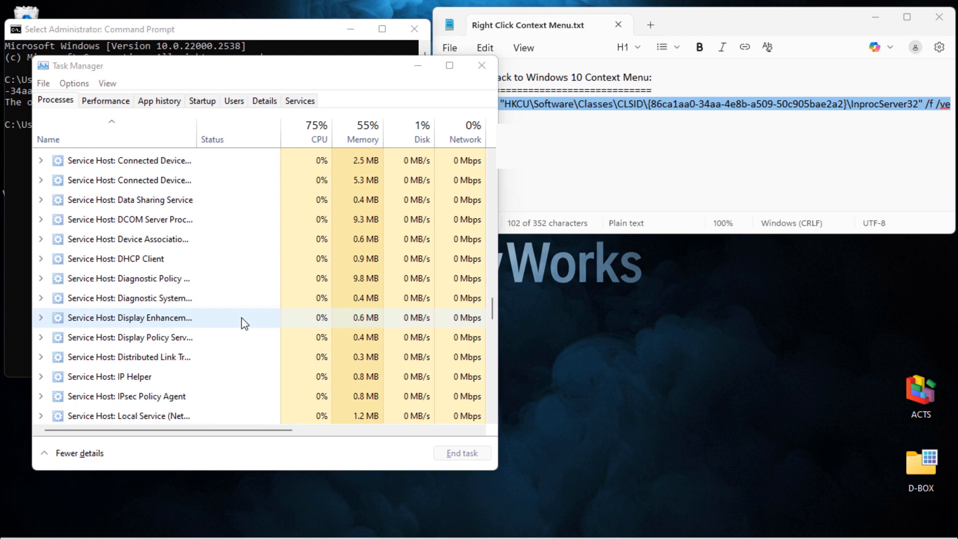
scroll(down, 3)
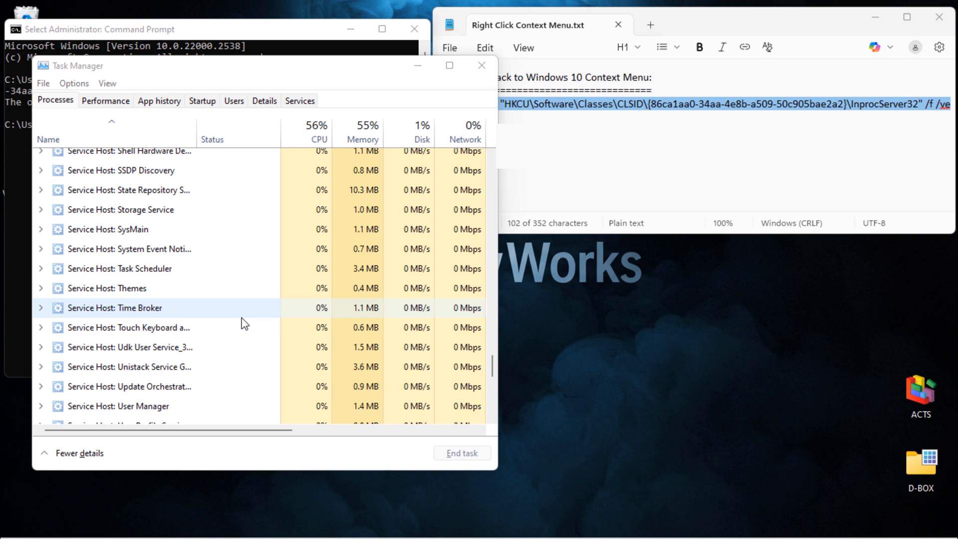
scroll(down, 3)
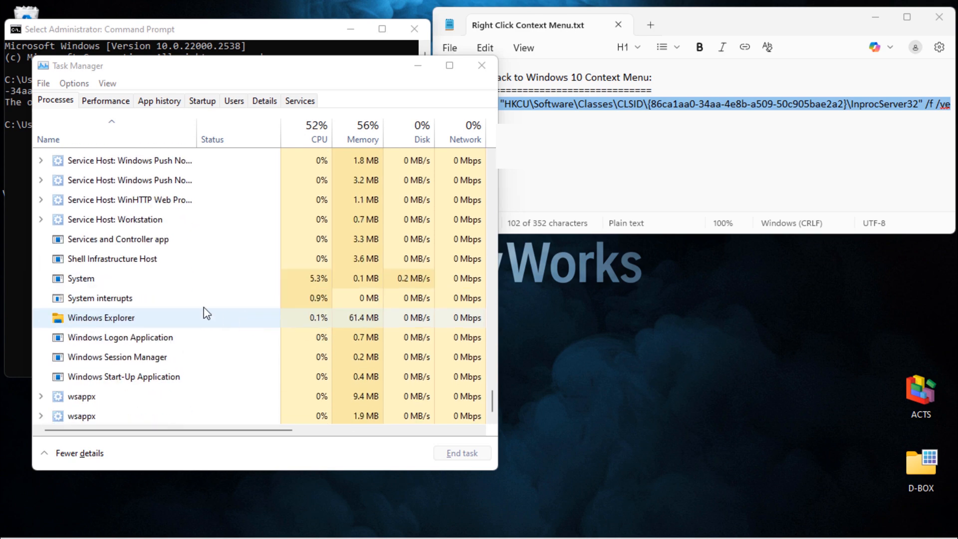
right_click(101, 318)
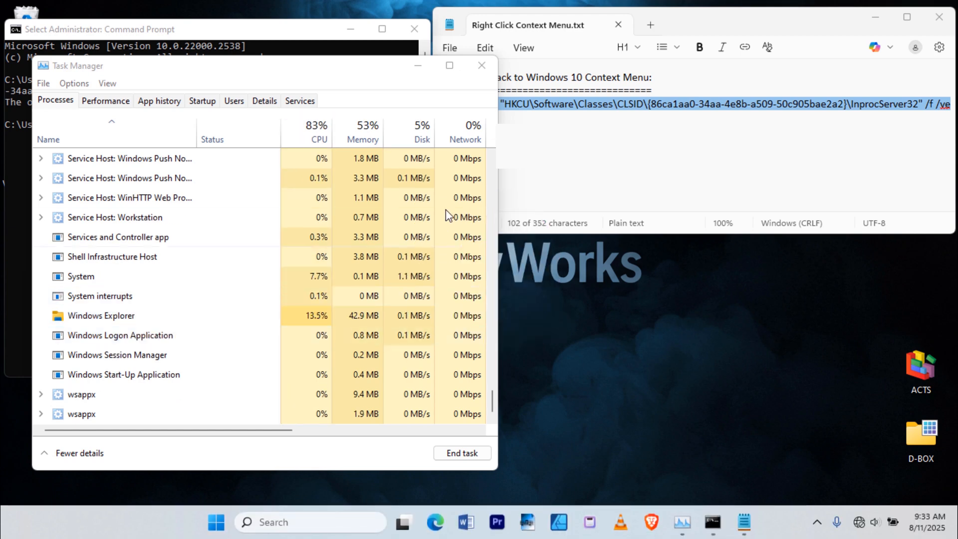
click(482, 65)
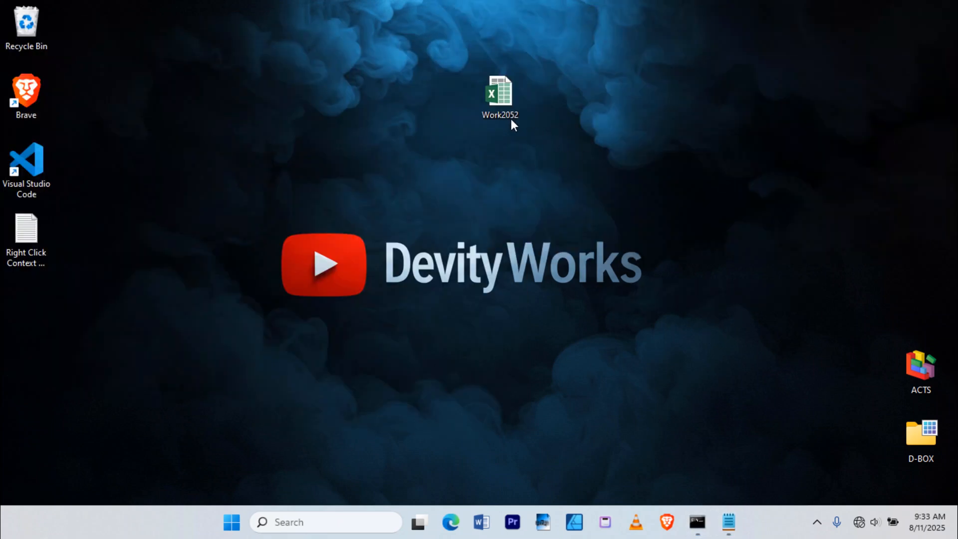
right_click(500, 95)
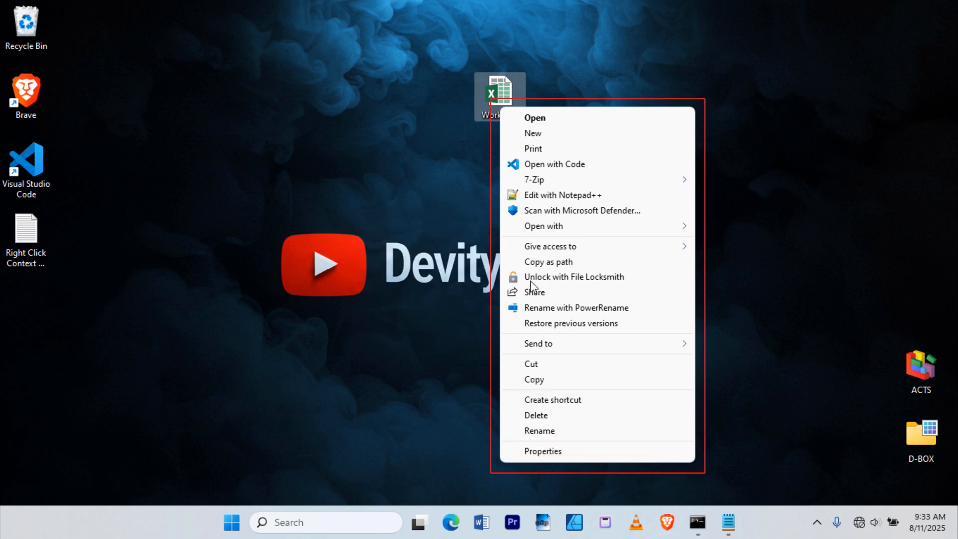
mouse_move(548, 261)
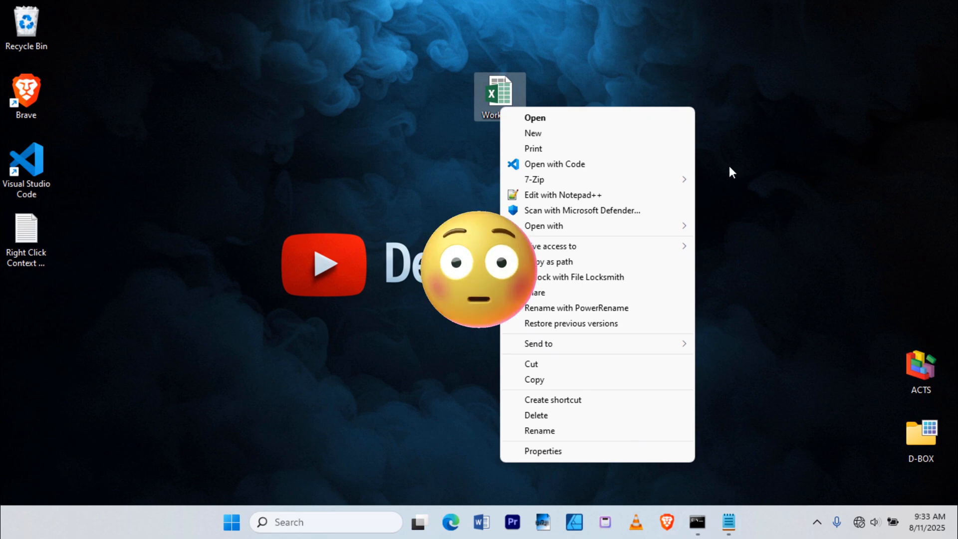
click(797, 336)
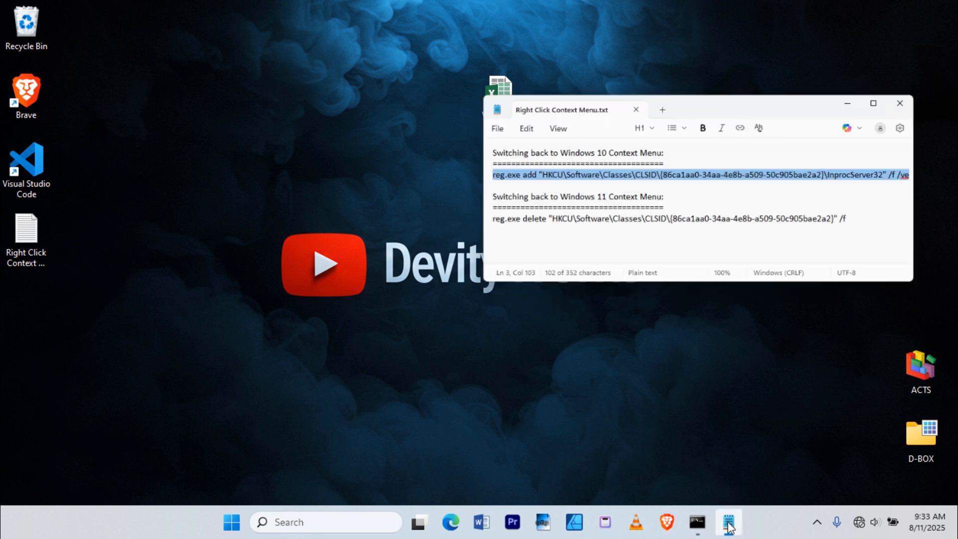
Bring the Notepad notes with the reg.exe delete command back to the front.
click(696, 522)
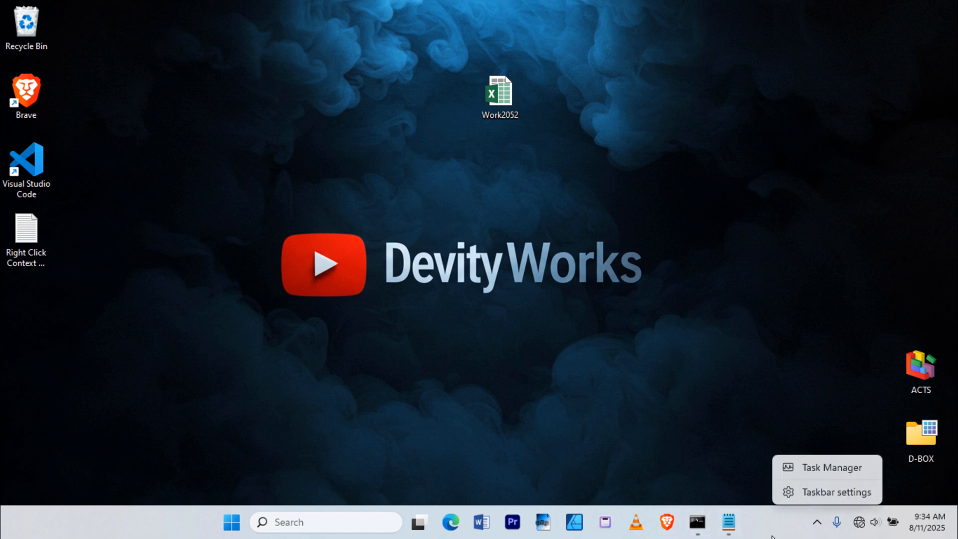
Open Task Manager from the taskbar menu, restart the Windows Explorer process, and close Task Manager.
click(824, 467)
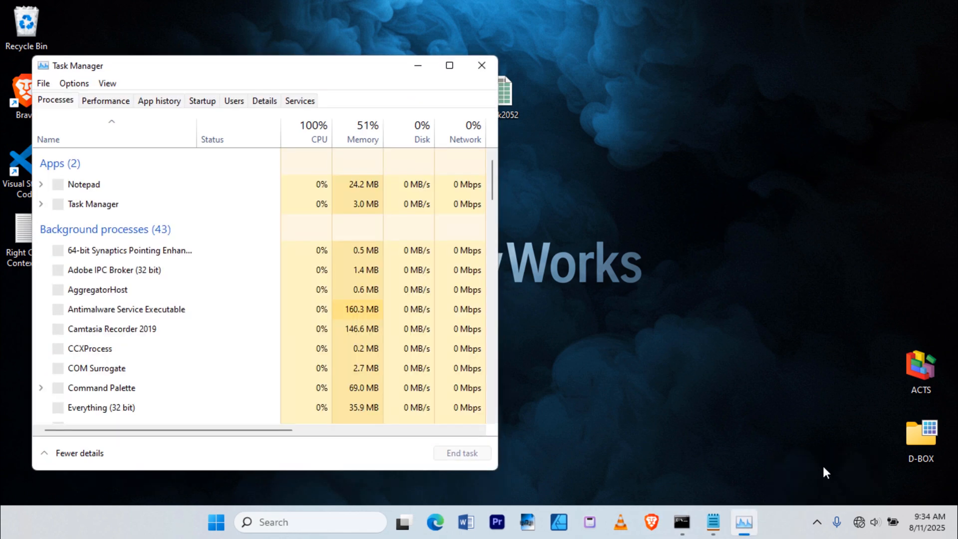
scroll(down, 3)
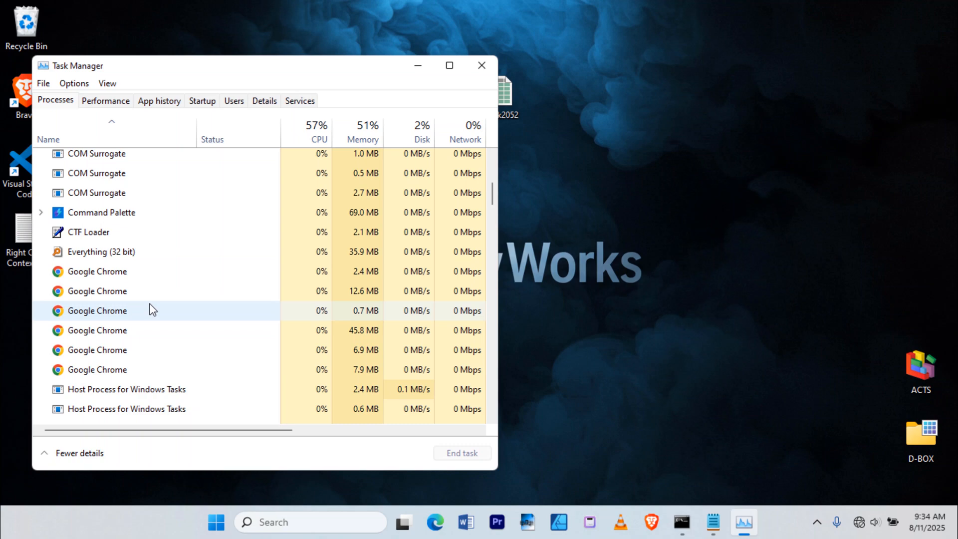
scroll(down, 3)
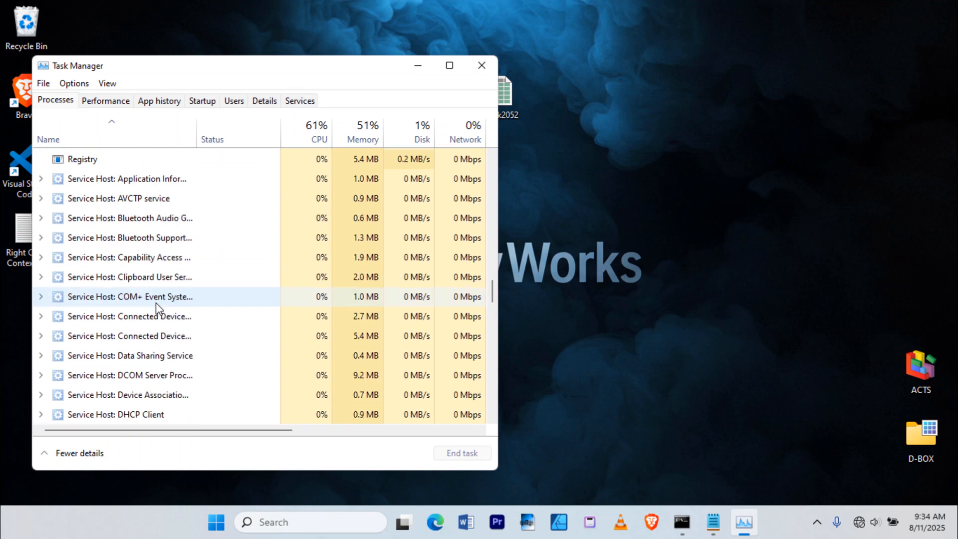
scroll(down, 3)
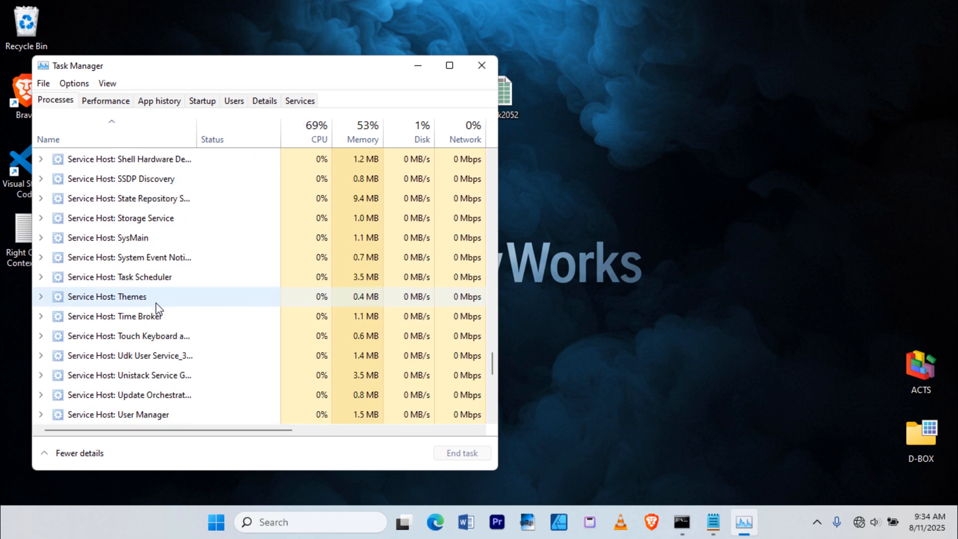
scroll(down, 3)
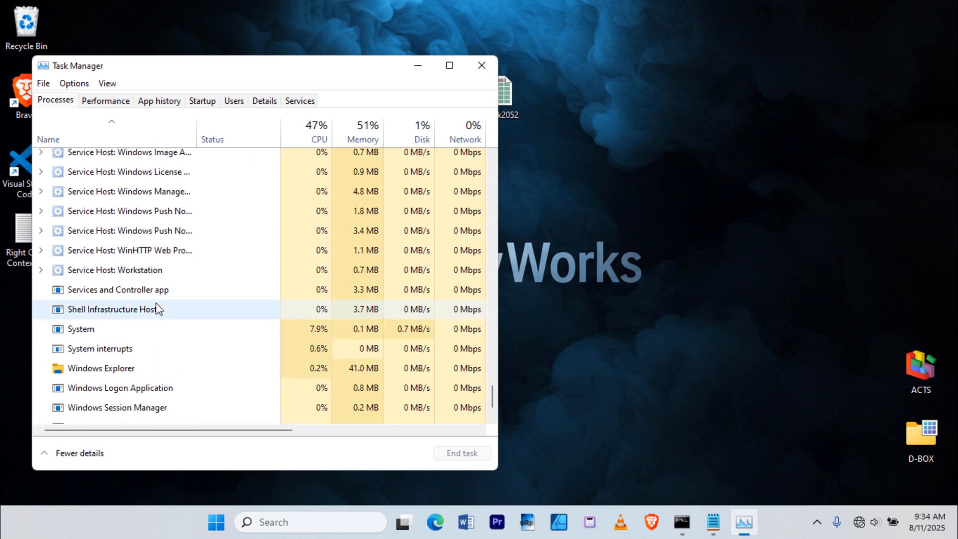
right_click(101, 368)
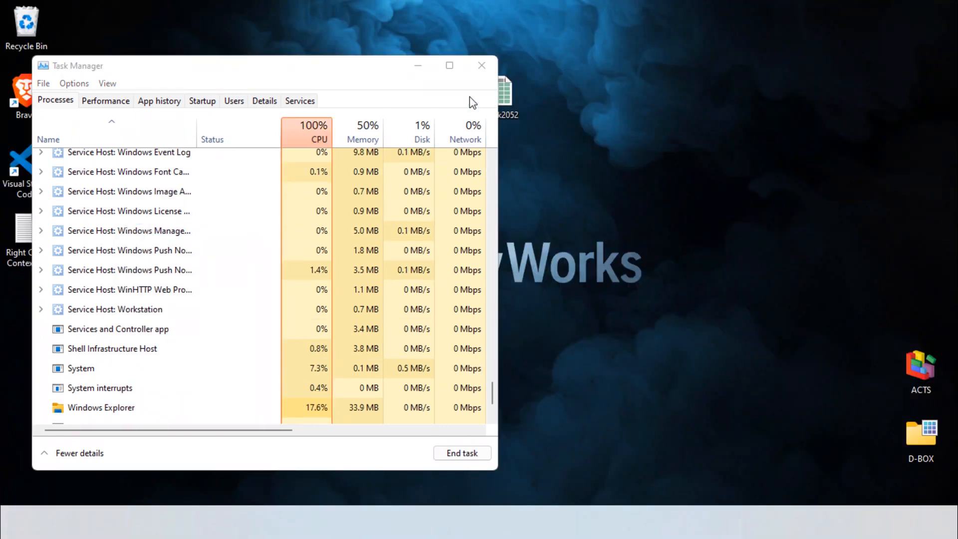
click(482, 65)
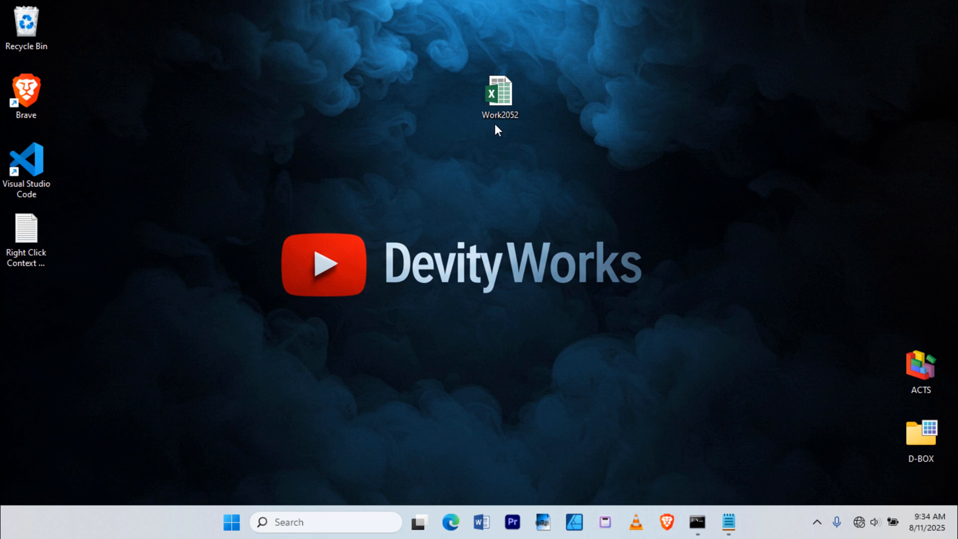
right_click(499, 93)
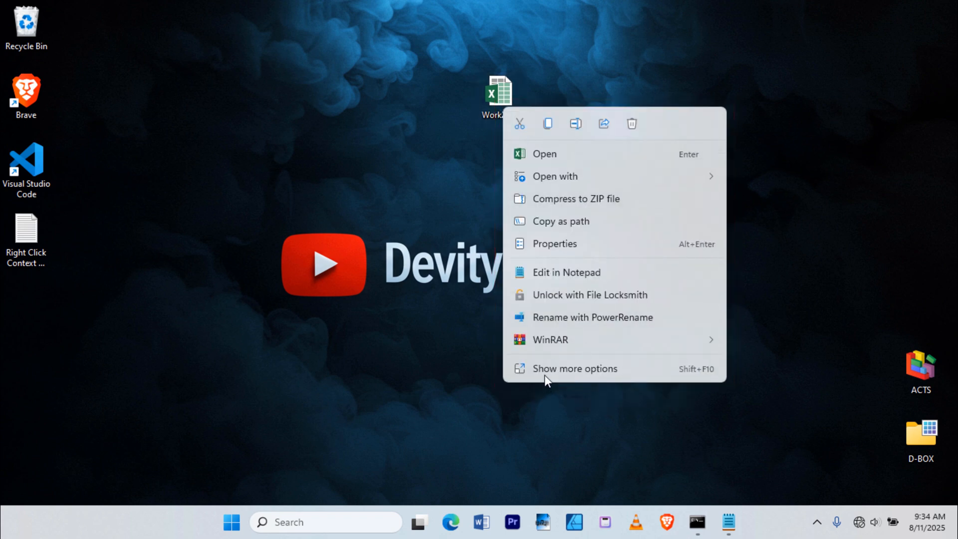
mouse_move(622, 430)
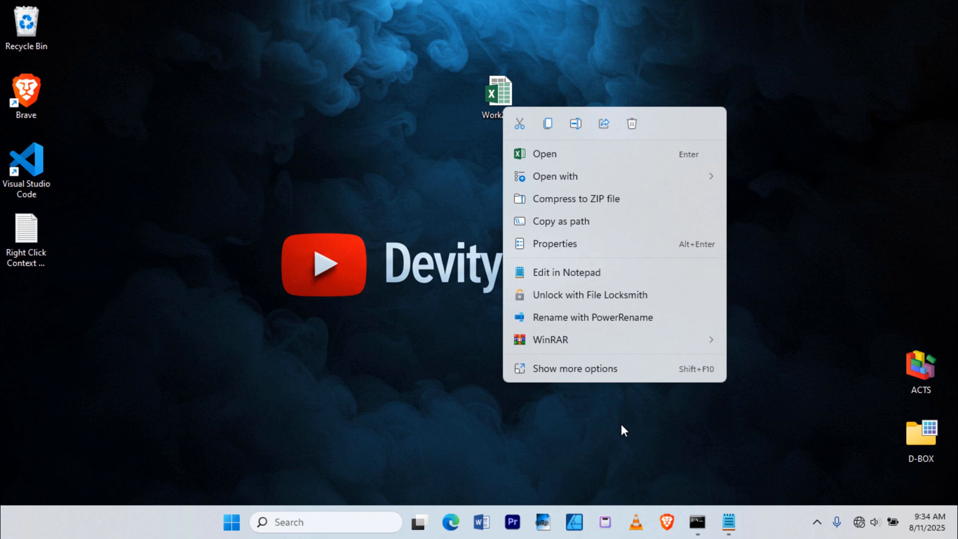
click(623, 430)
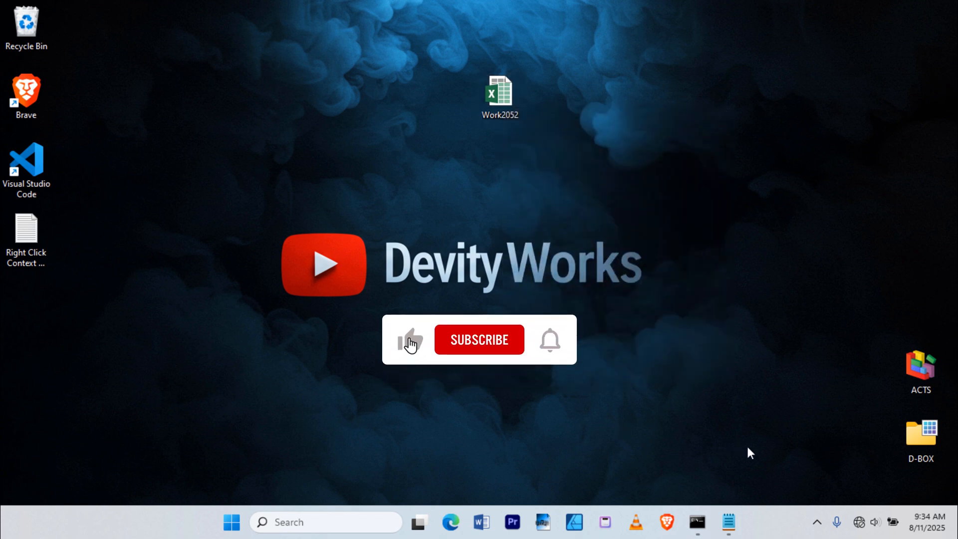
click(479, 340)
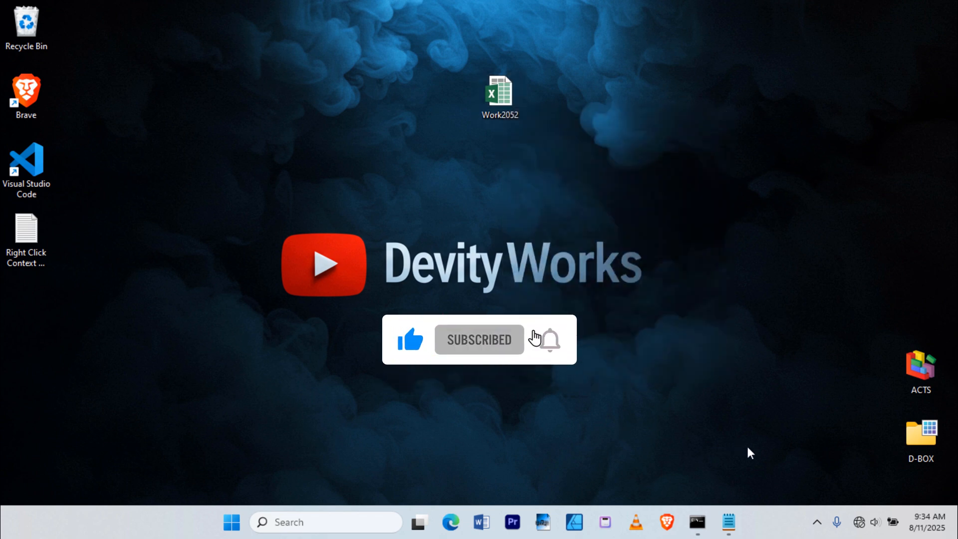